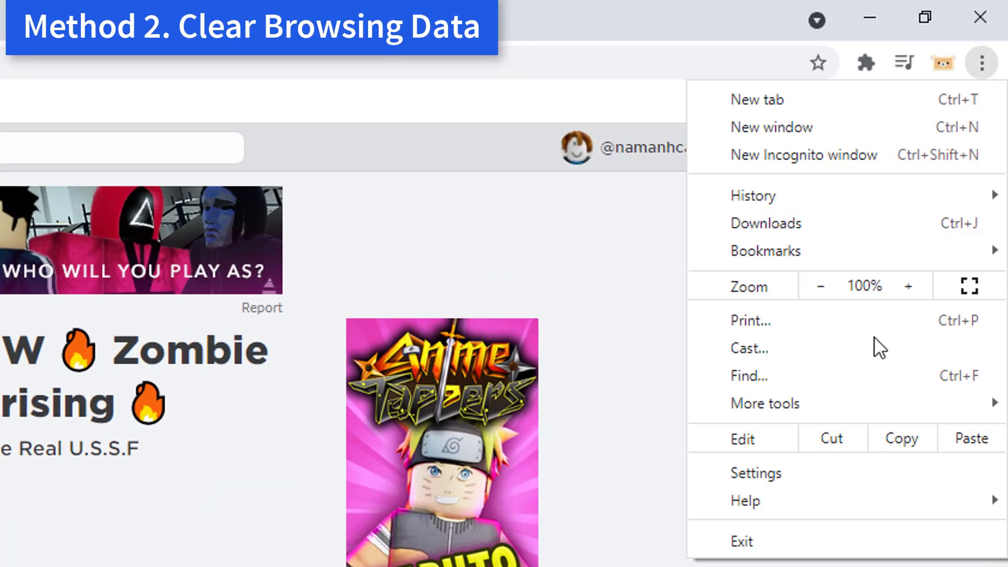
Reach Chrome's Privacy and security settings from the three-dot menu
click(754, 473)
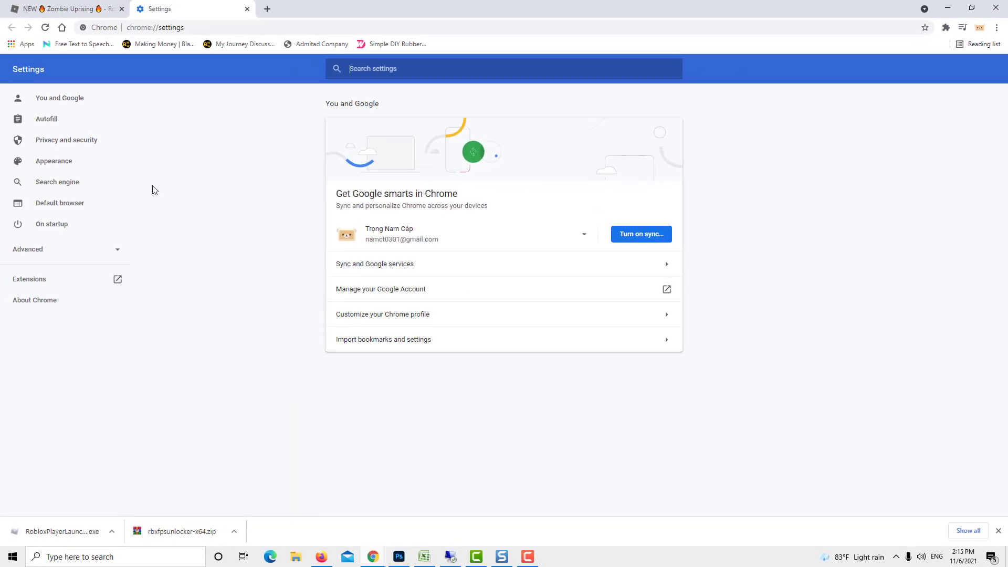
click(65, 140)
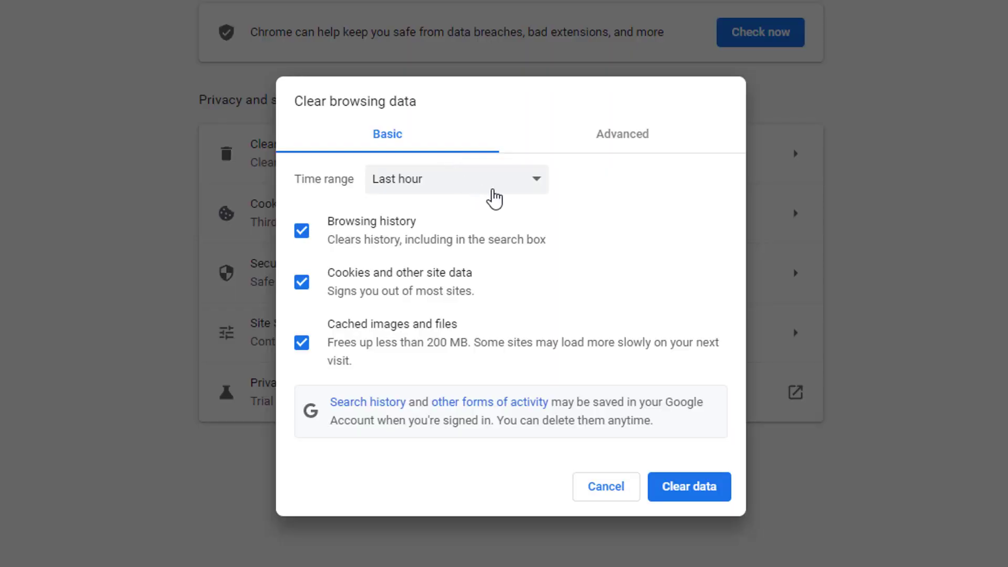
Clear the last hour's history, downloads, cookies and cache from the Advanced list
click(622, 133)
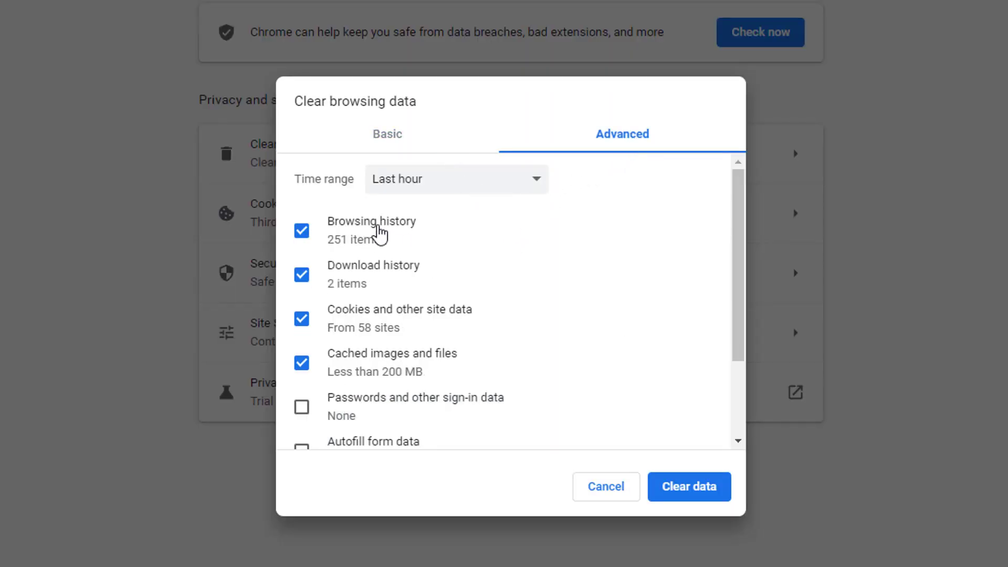
mouse_move(687, 474)
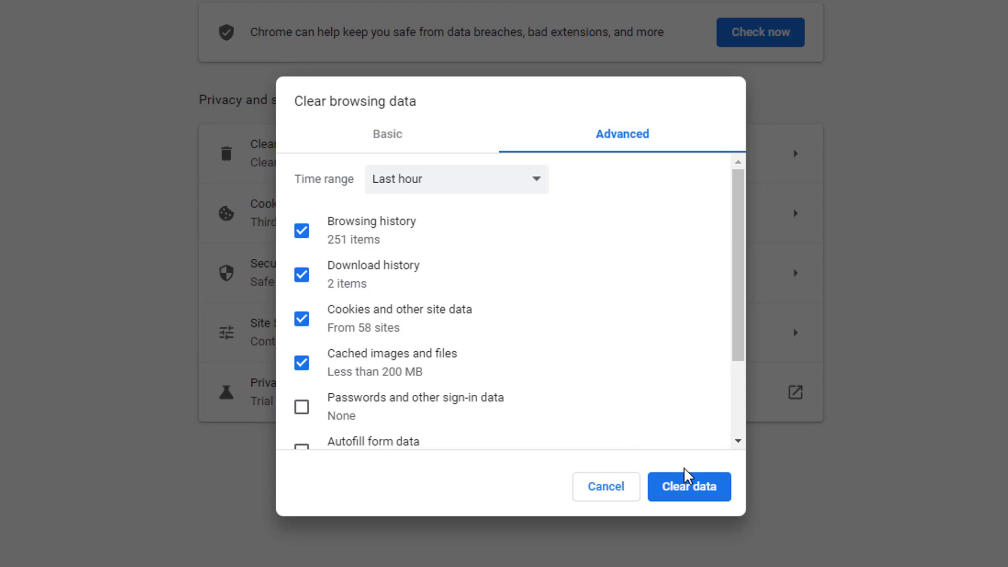
mouse_move(689, 486)
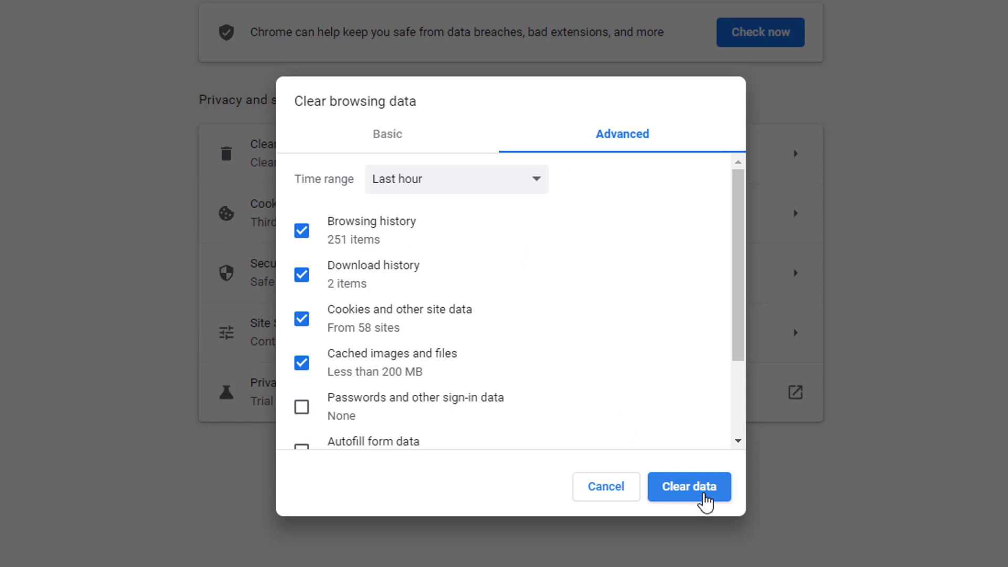
click(688, 486)
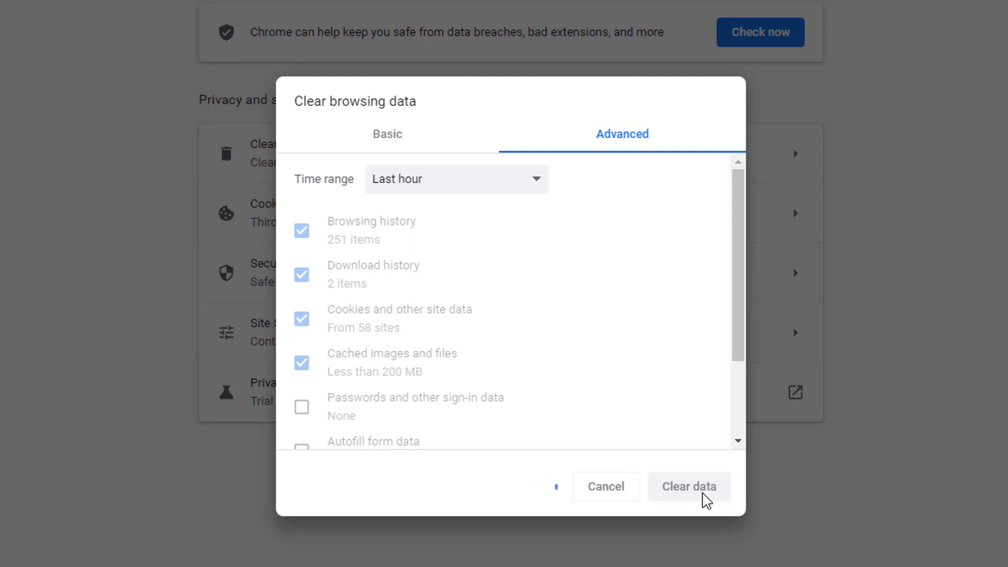
click(688, 486)
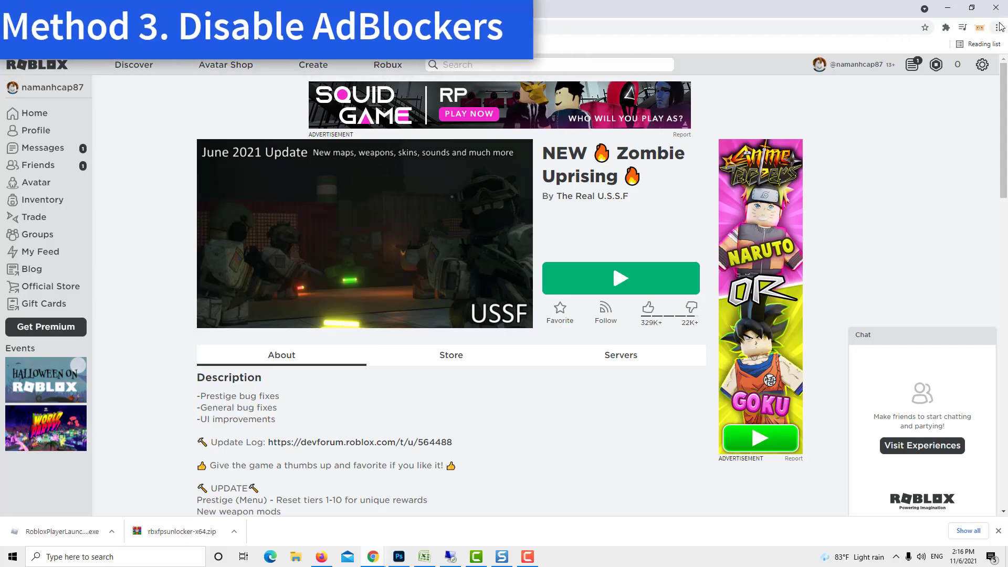
Check the Chrome extensions so no ad blocker is active for Roblox
click(998, 27)
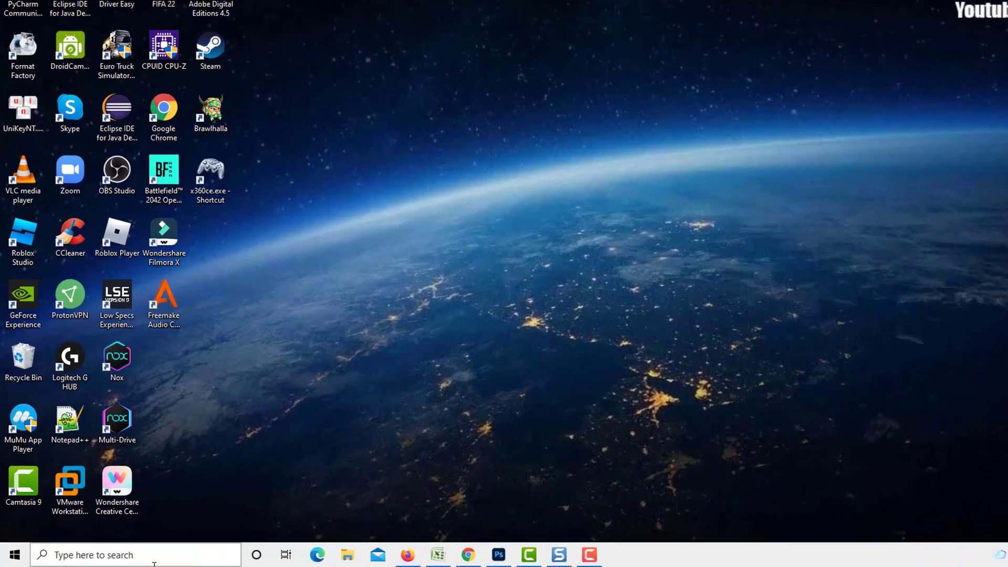
Search 'co' in Start and launch Control Panel from the results
text(control panel)
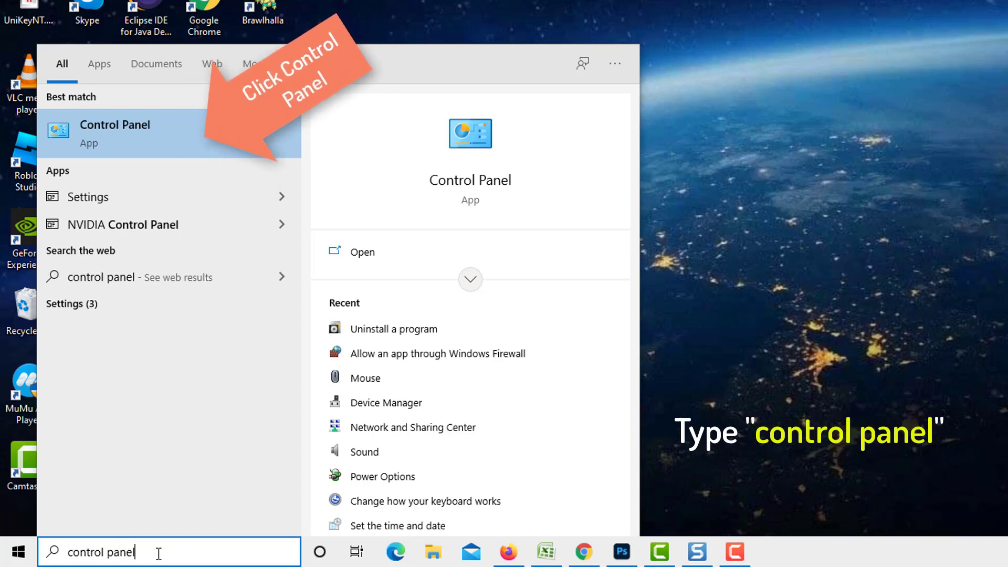
click(116, 134)
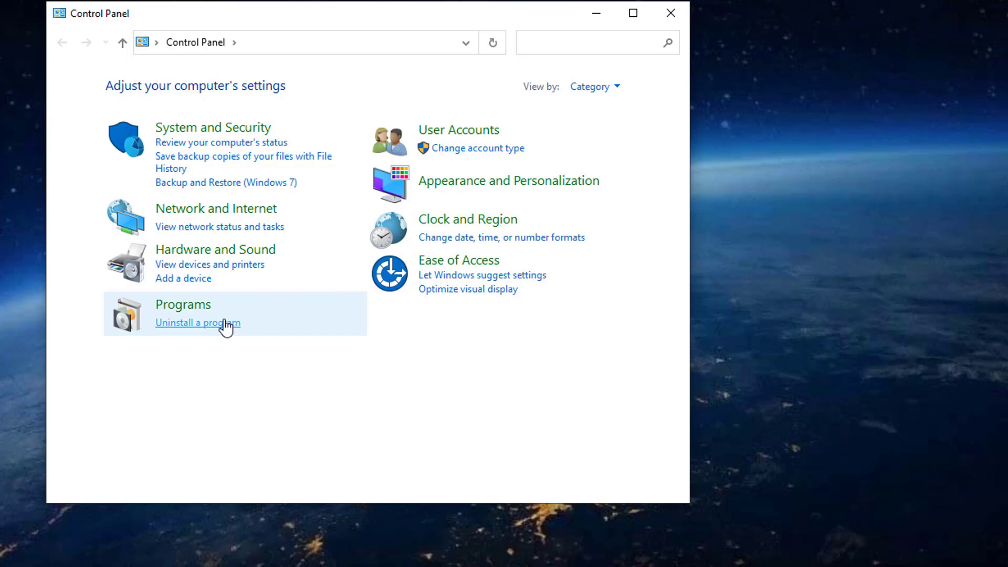
Uninstall Roblox Player from Programs and Features and close the window
click(198, 322)
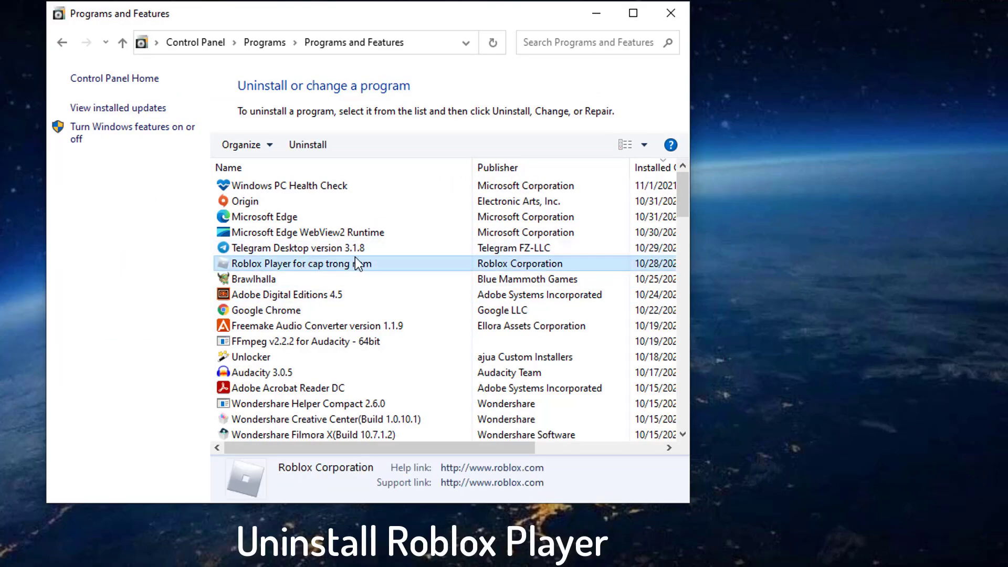
right_click(300, 264)
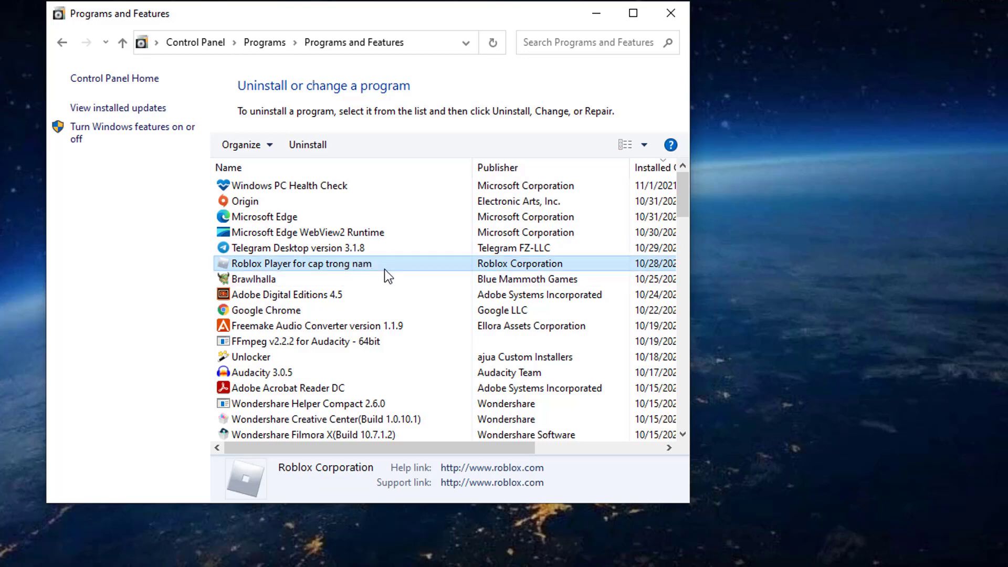
click(307, 144)
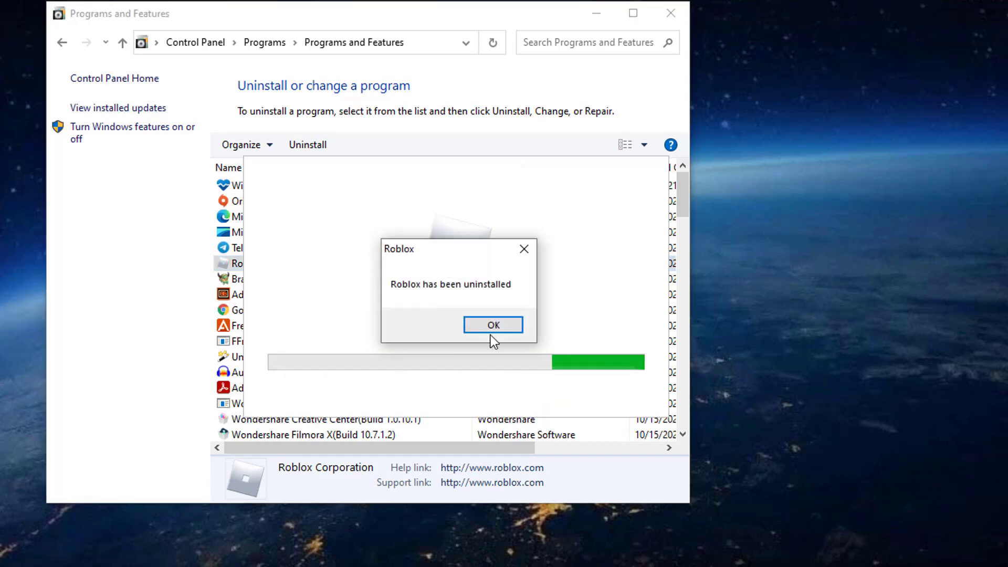
click(492, 324)
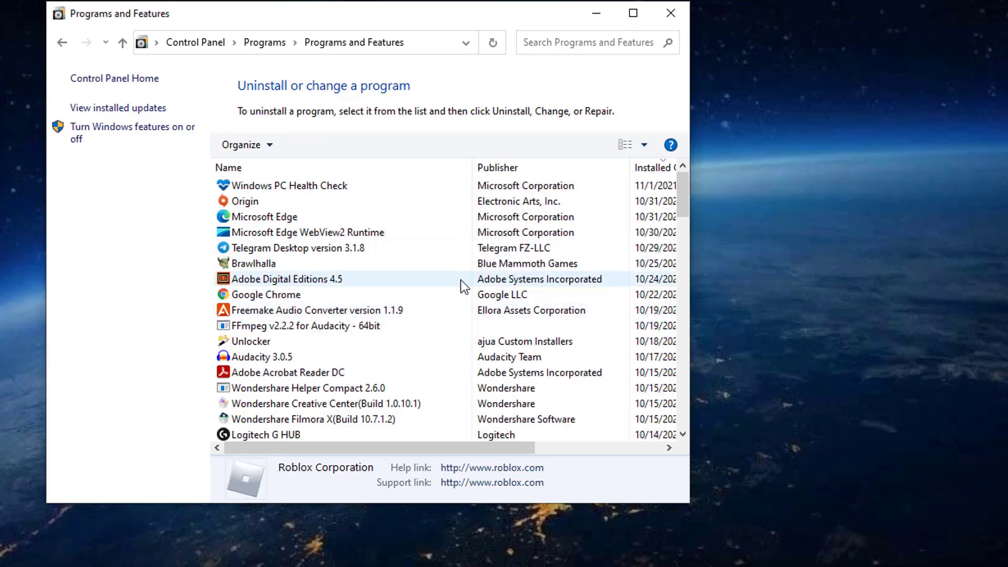
click(671, 13)
text(%appdata%)
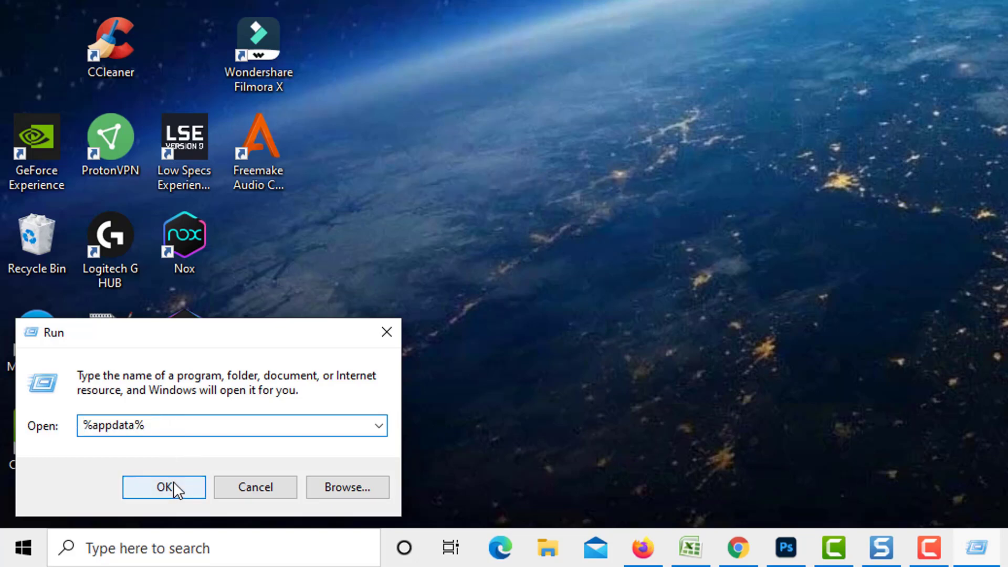
Reach the Roblox folder in AppData\Local and delete it
click(164, 486)
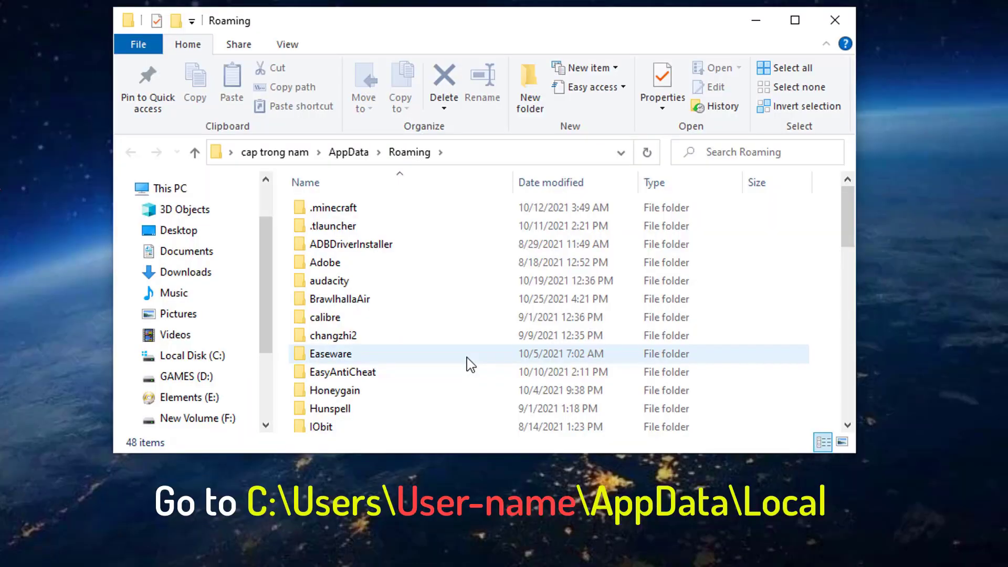
click(349, 153)
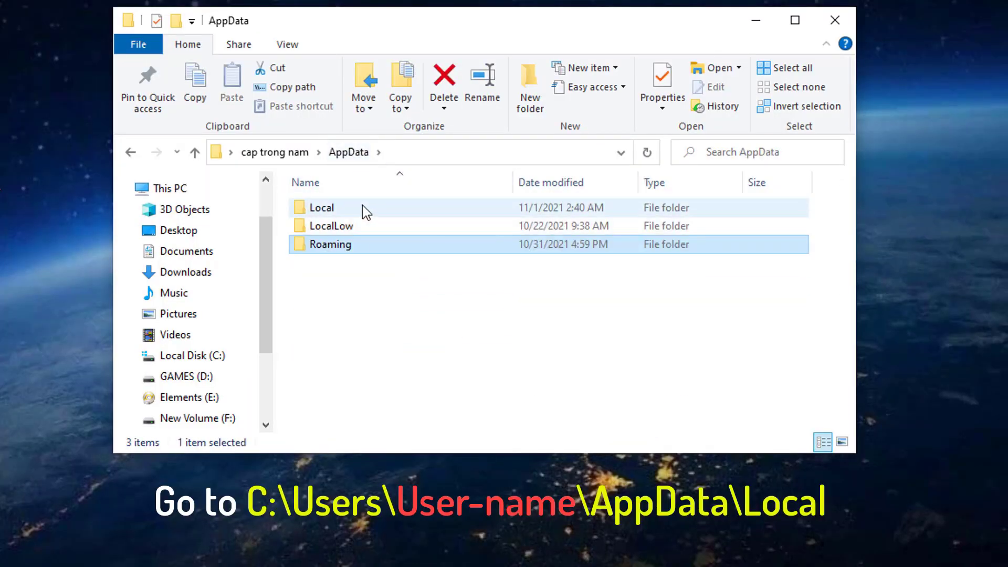
double_click(321, 206)
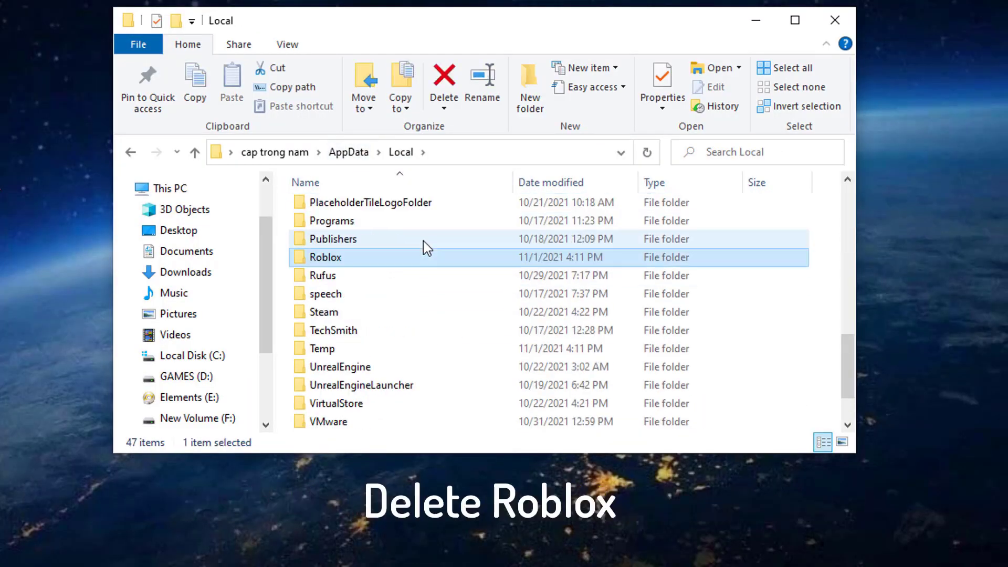
right_click(324, 256)
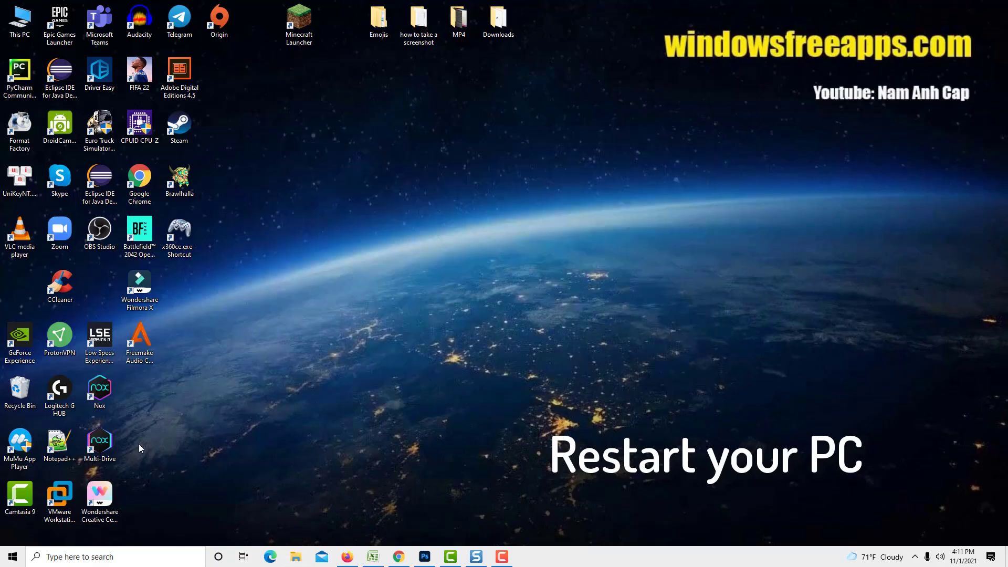
Restart the computer from the Start menu's power options
click(11, 557)
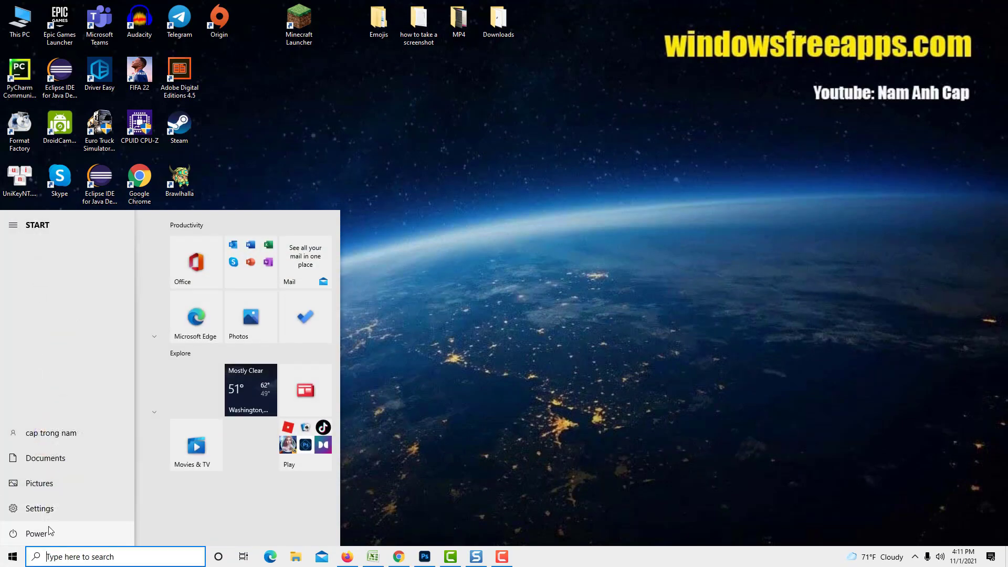
click(30, 532)
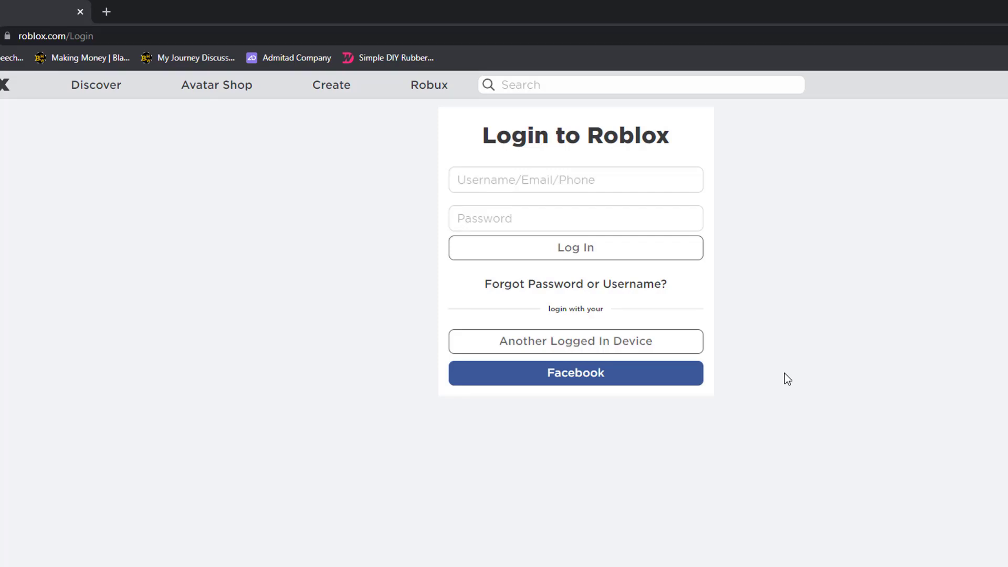
Sign in to Roblox and go to the [HALLOWEEN] Book of Monsters game page
text(capnamanh1991)
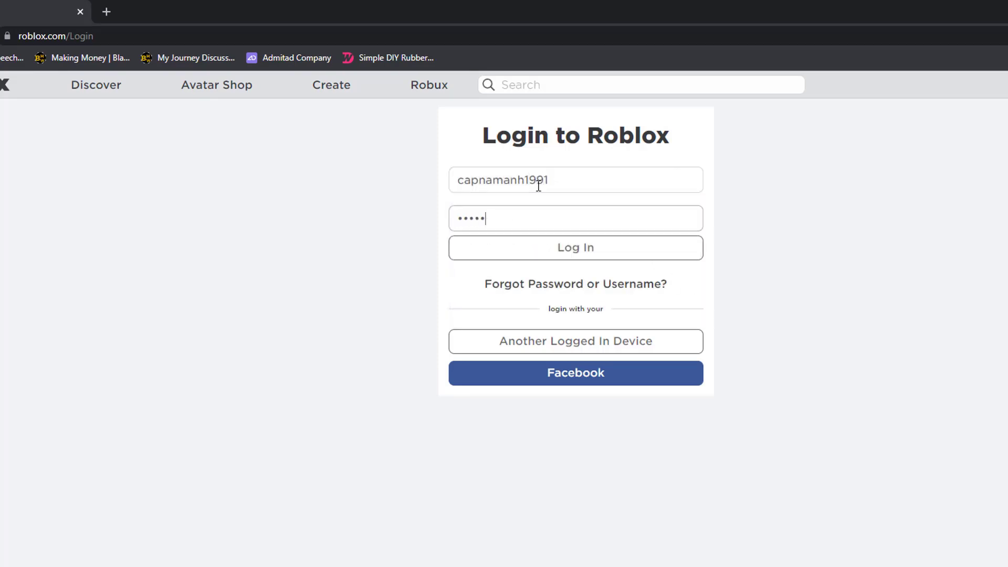
click(574, 248)
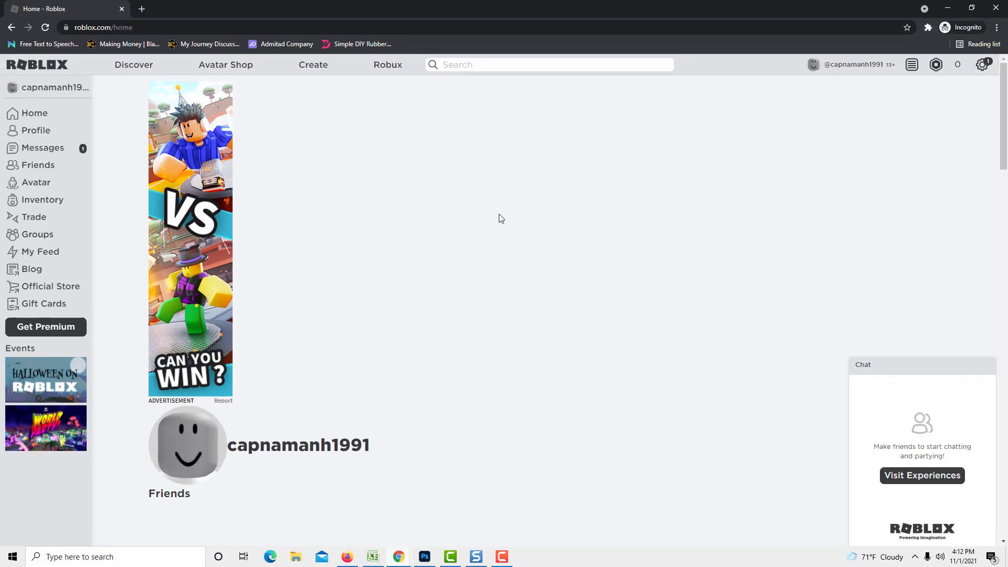
scroll(down, 3)
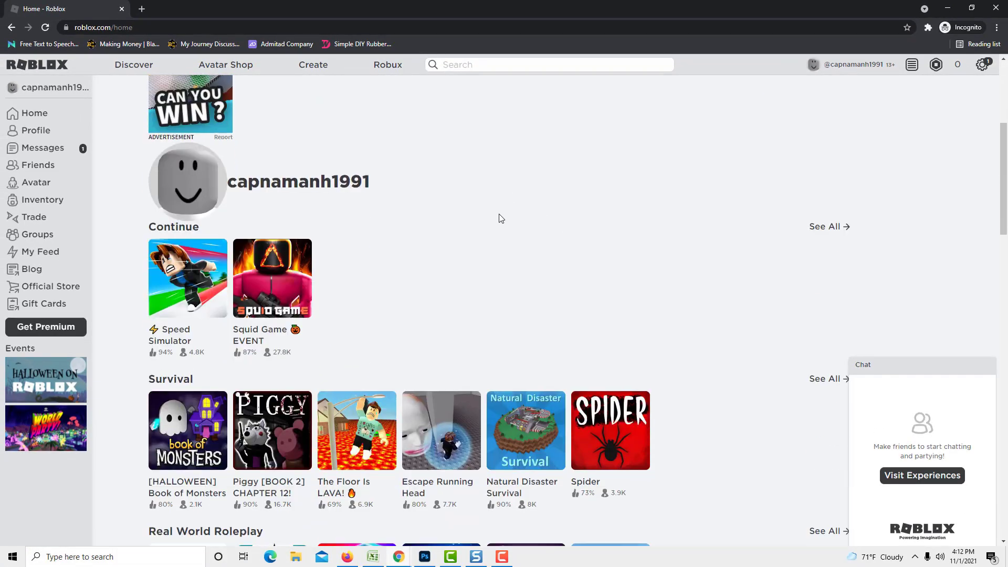
click(187, 431)
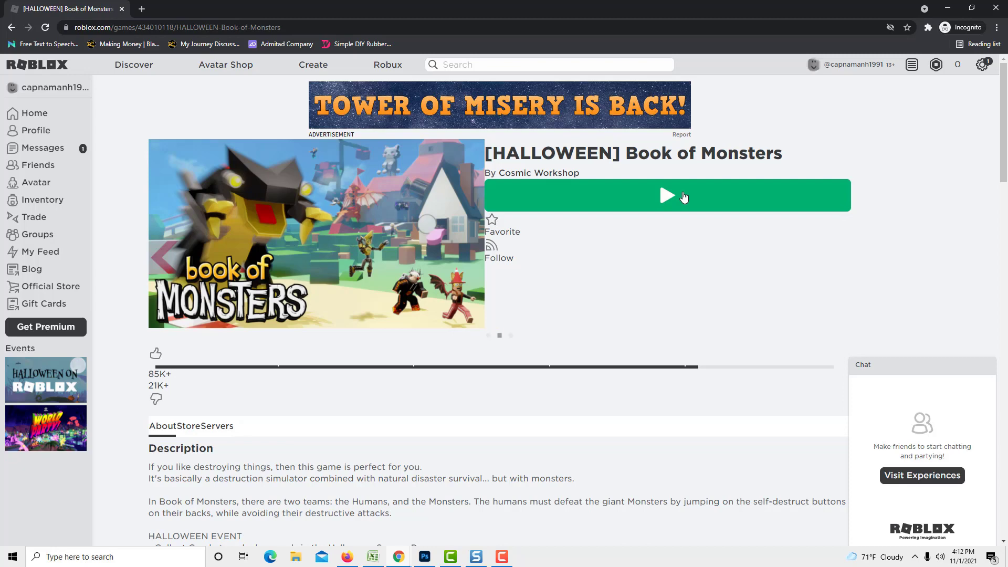
Start Play, download RobloxPlayerLauncher.exe and keep it despite the warning
click(667, 195)
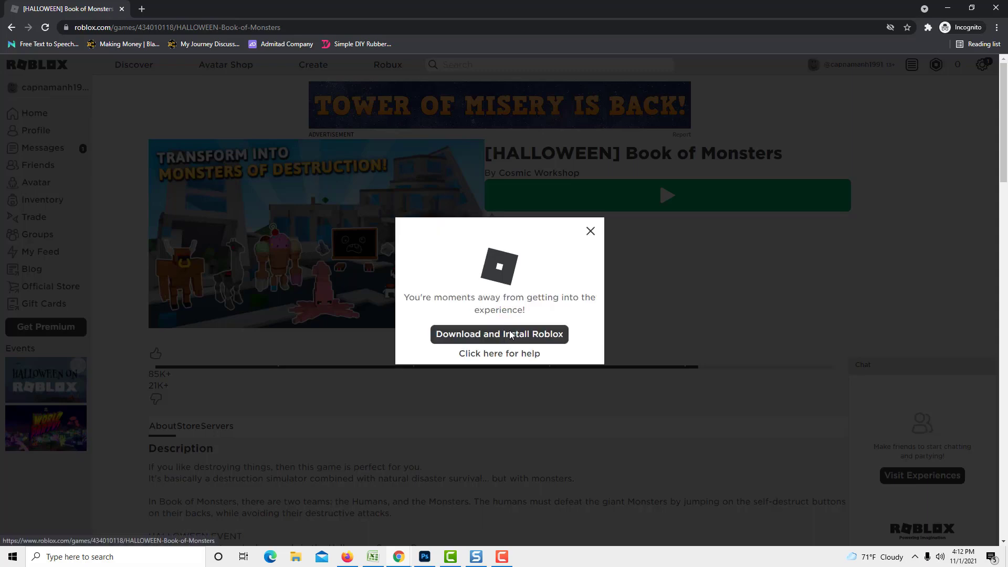
mouse_move(532, 345)
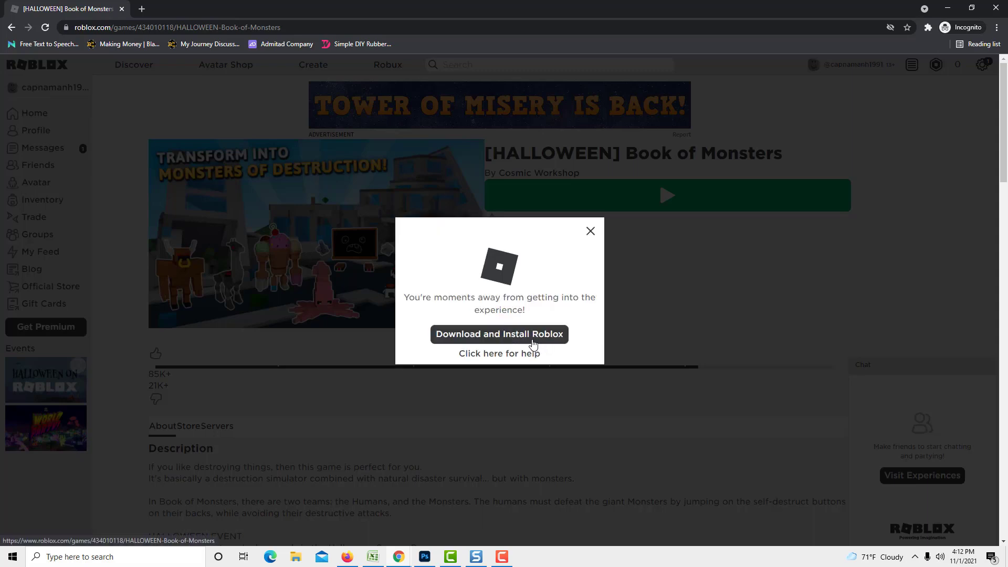
click(499, 334)
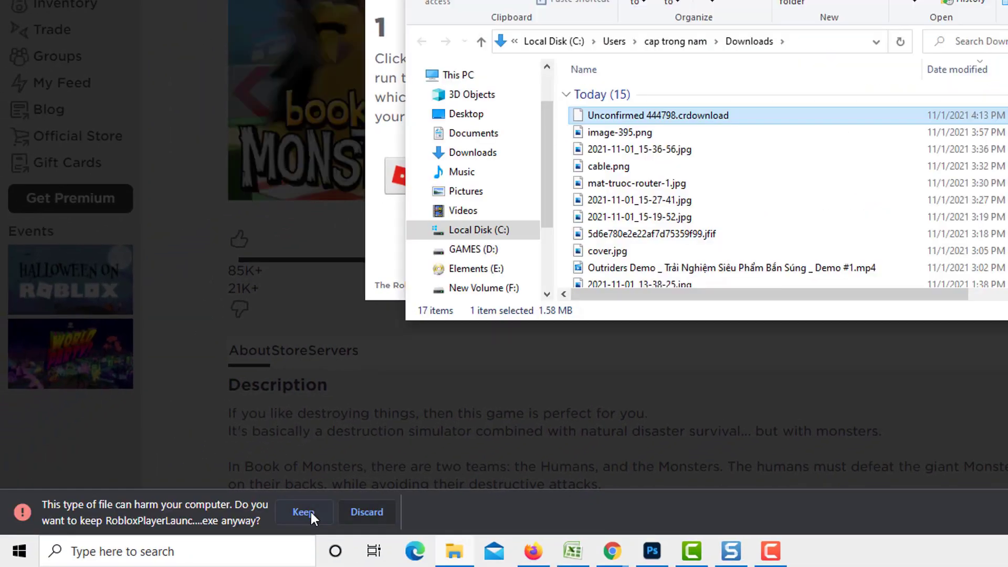
click(303, 512)
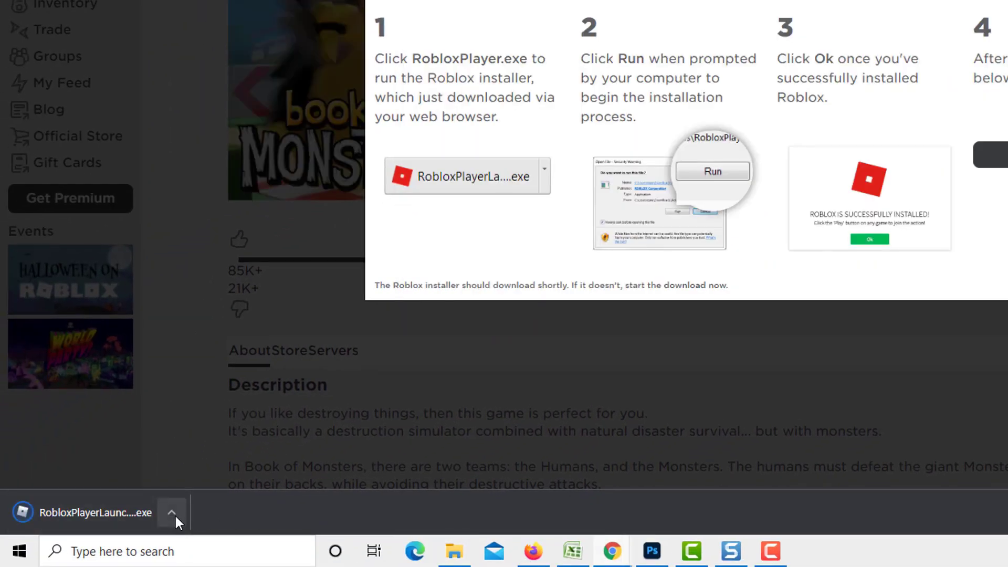